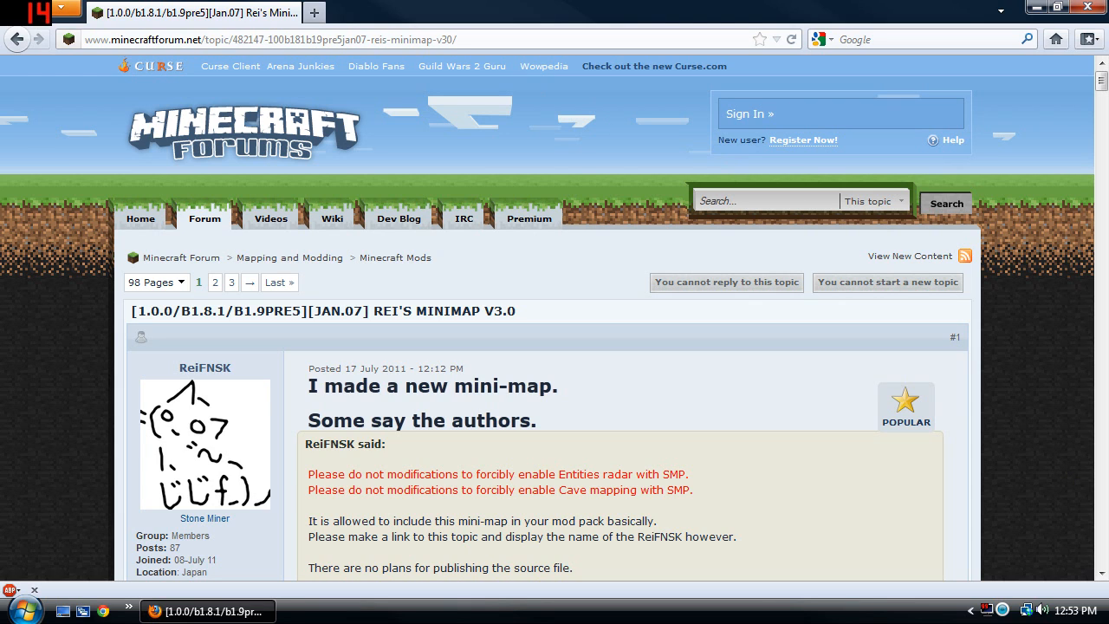
Download Rei's Minimap v3.0 for Minecraft 1.0.0 from the forum's Download section
{"action": "left_click", "coordinate": [268, 40]}
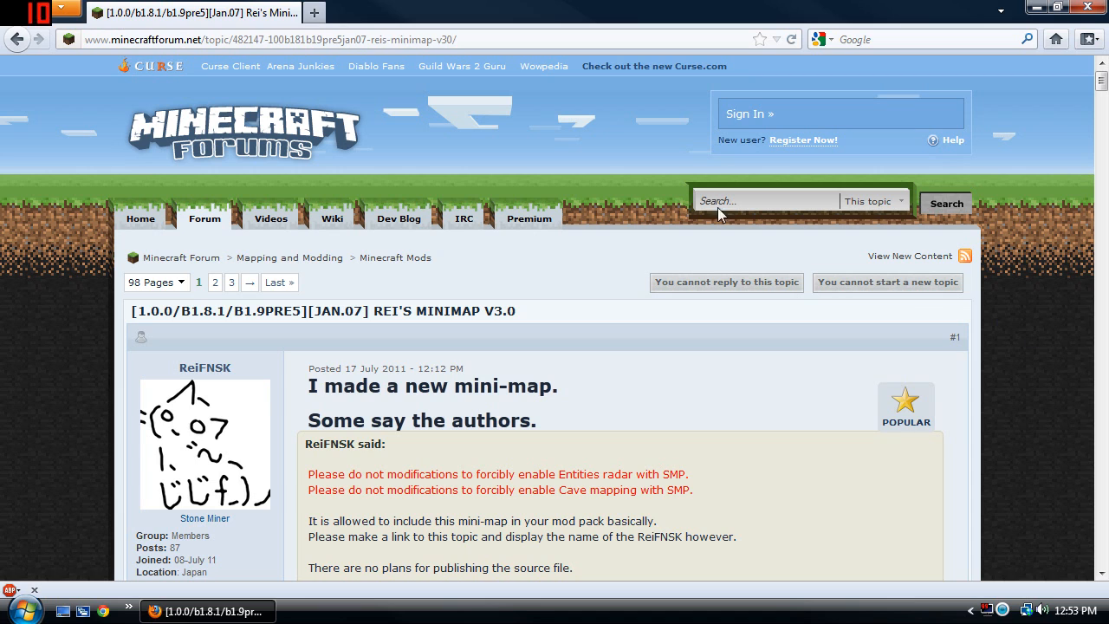
{"action": "mouse_move", "coordinate": [1053, 295]}
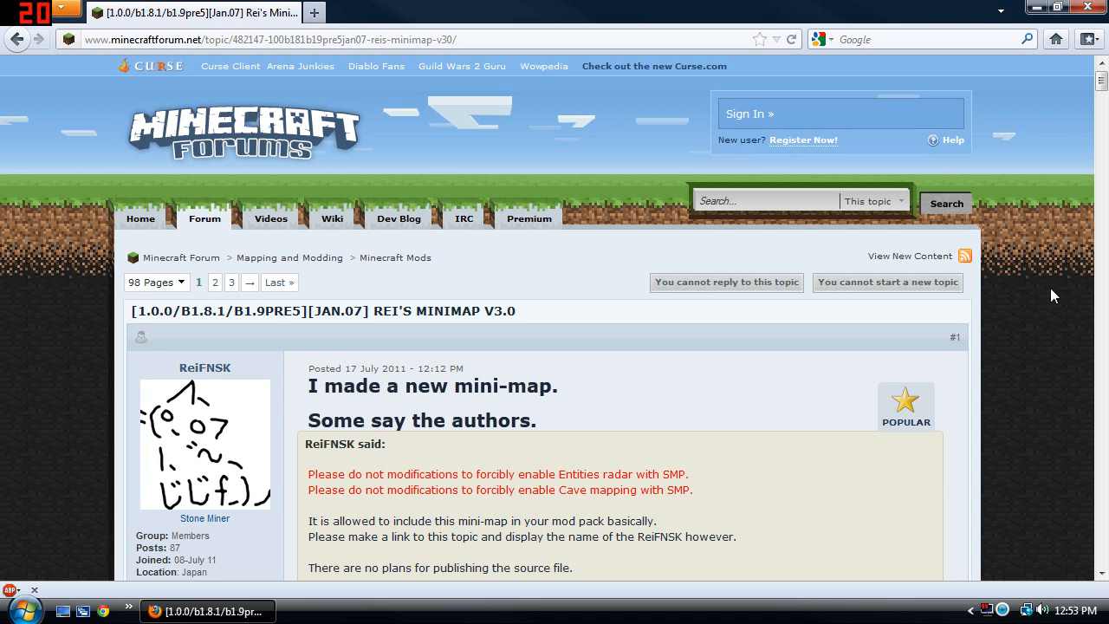
{"action": "scroll", "scroll_direction": "down", "scroll_amount": 3}
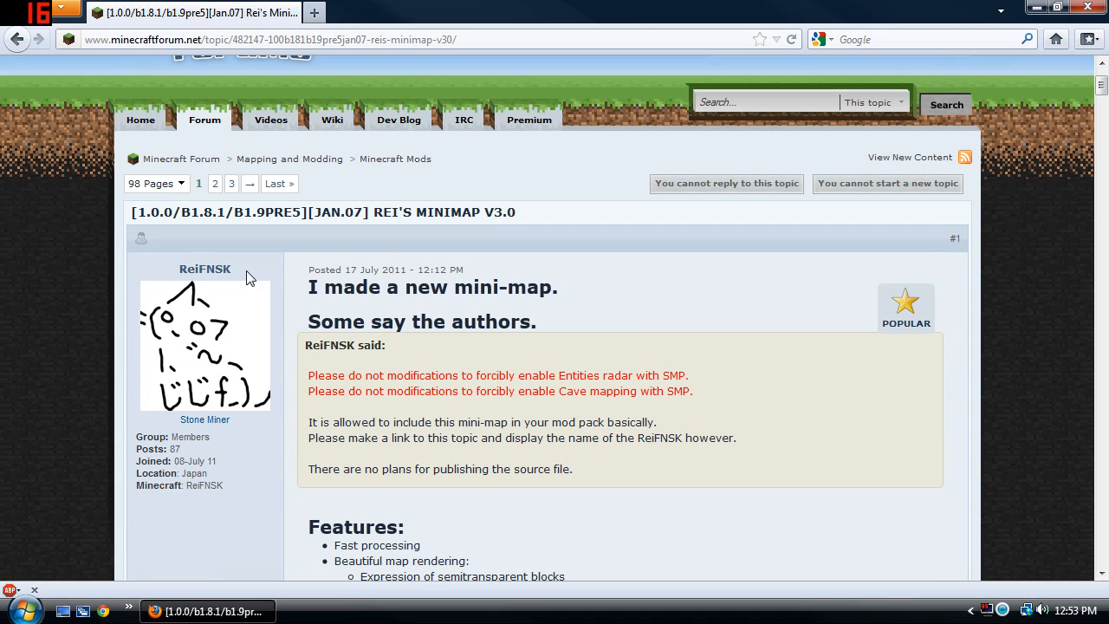
{"action": "scroll", "scroll_direction": "down", "scroll_amount": 3}
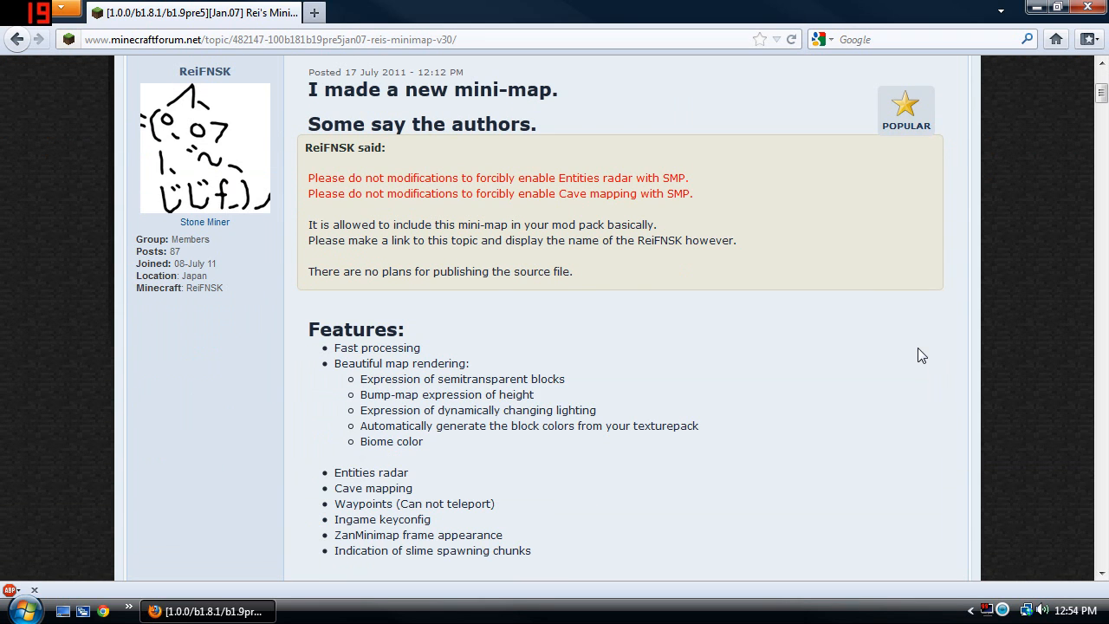
{"action": "scroll", "scroll_direction": "down", "scroll_amount": 3}
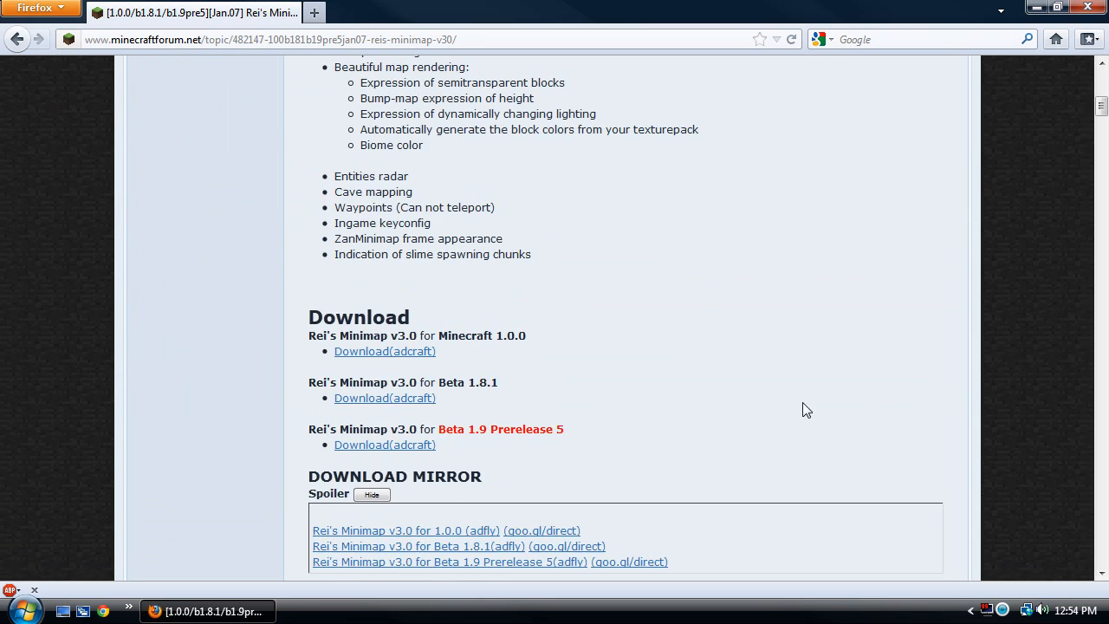
{"action": "scroll", "scroll_direction": "down", "scroll_amount": 3}
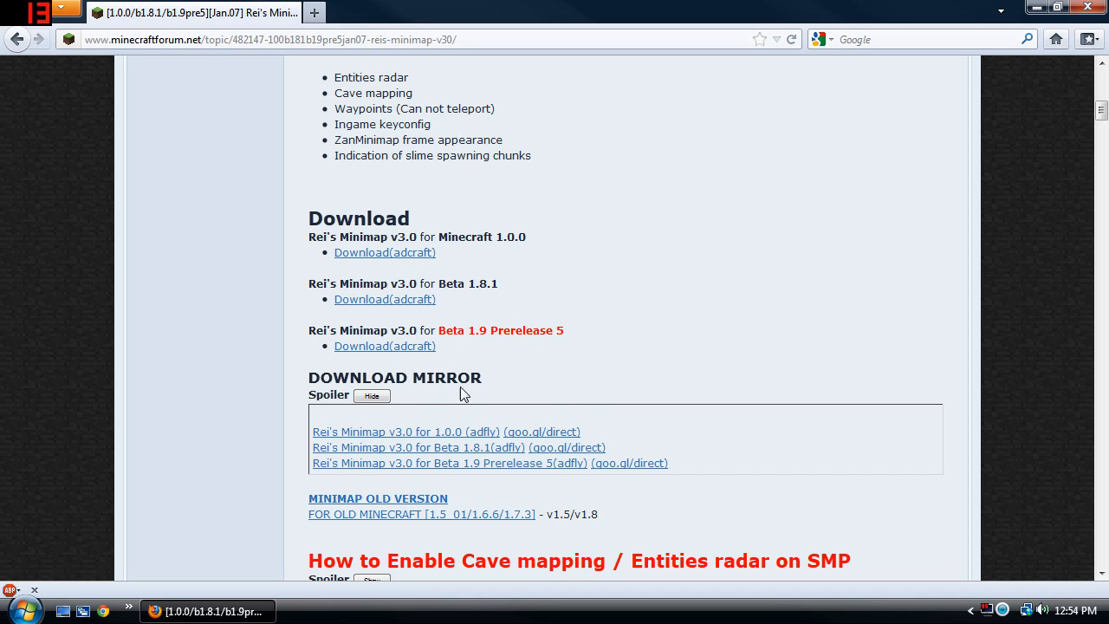
{"action": "mouse_move", "coordinate": [508, 442]}
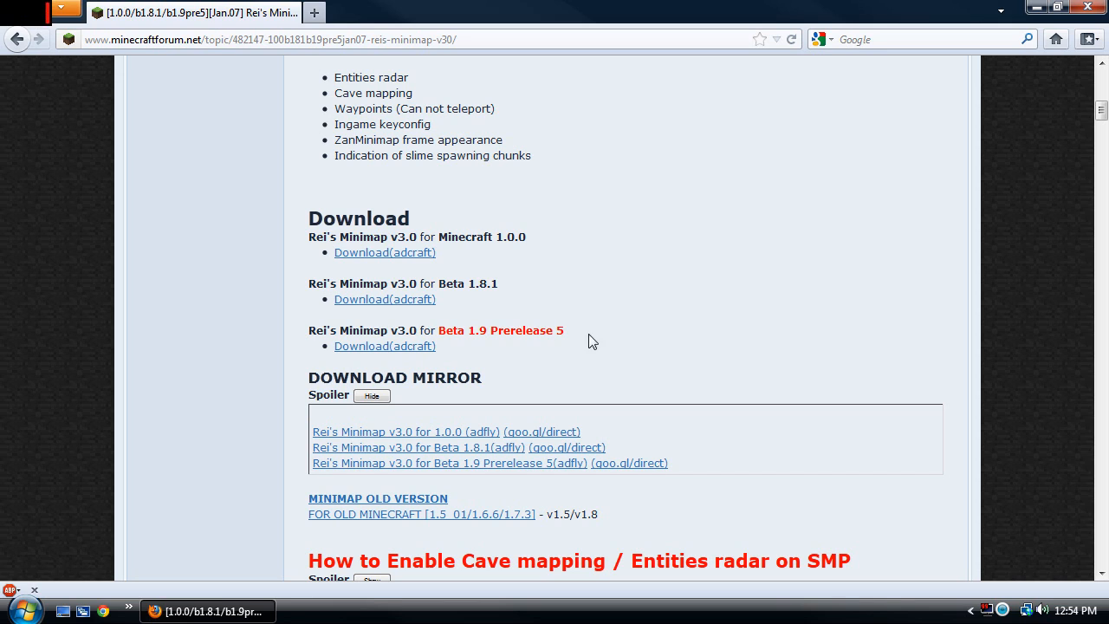
{"action": "mouse_move", "coordinate": [479, 260]}
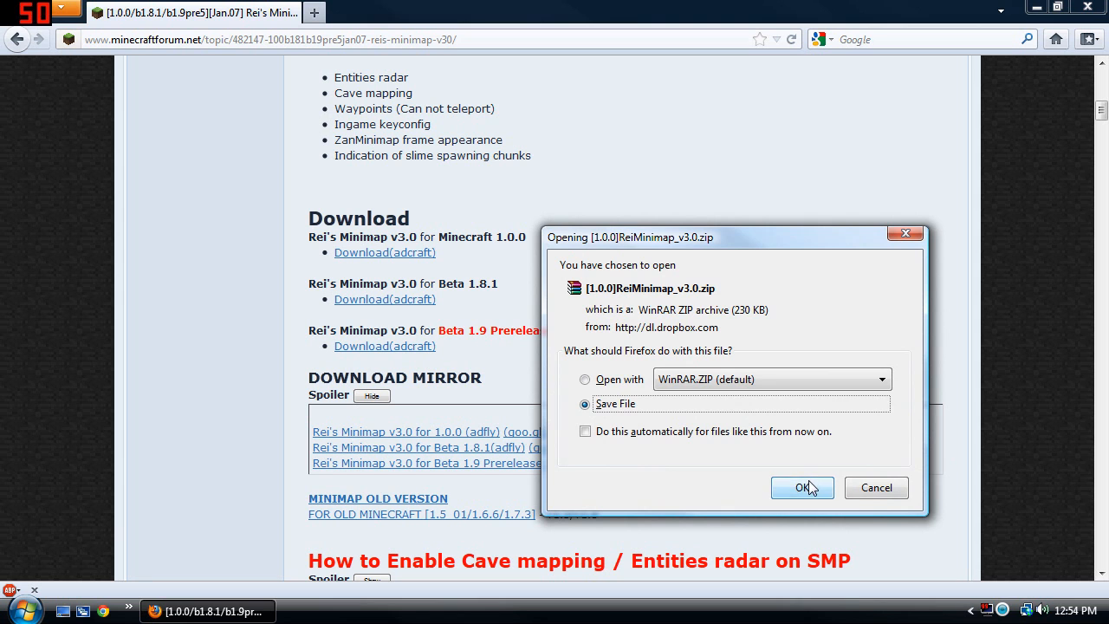
{"action": "left_click", "coordinate": [801, 488]}
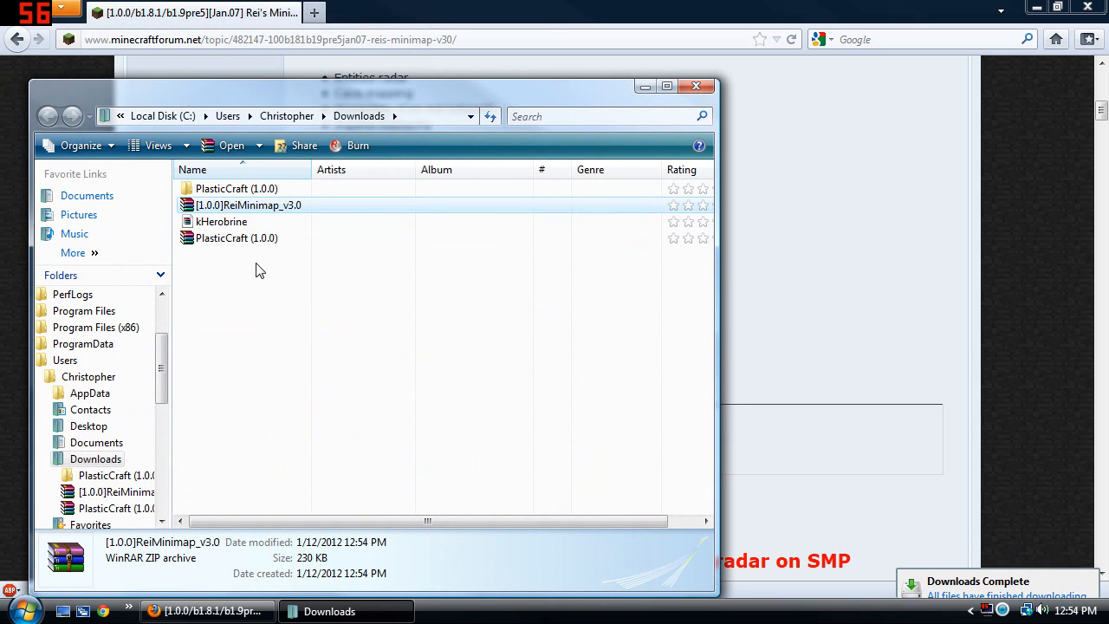
Delete the PlasticCraft (1.0.0) items from Downloads
{"action": "right_click", "coordinate": [236, 238]}
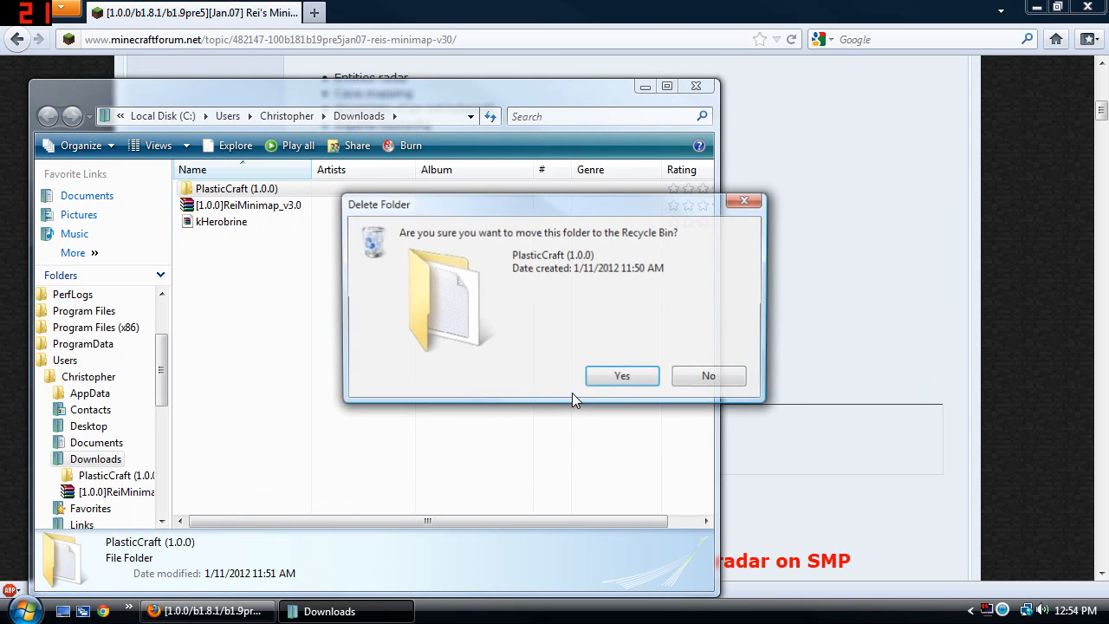
{"action": "left_click", "coordinate": [622, 375]}
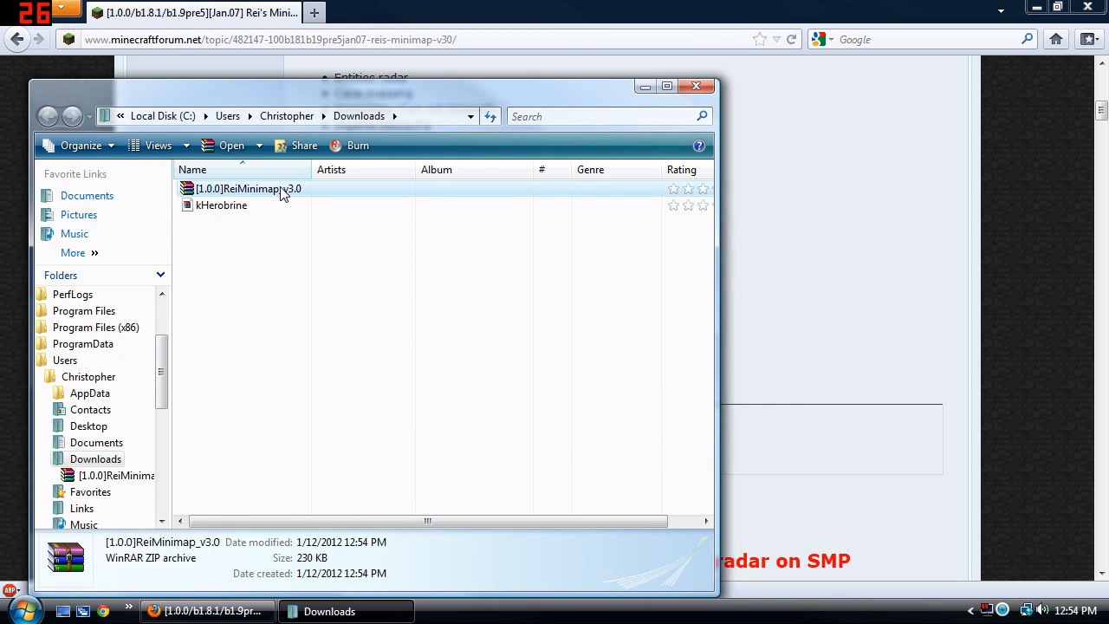
{"action": "mouse_move", "coordinate": [286, 195]}
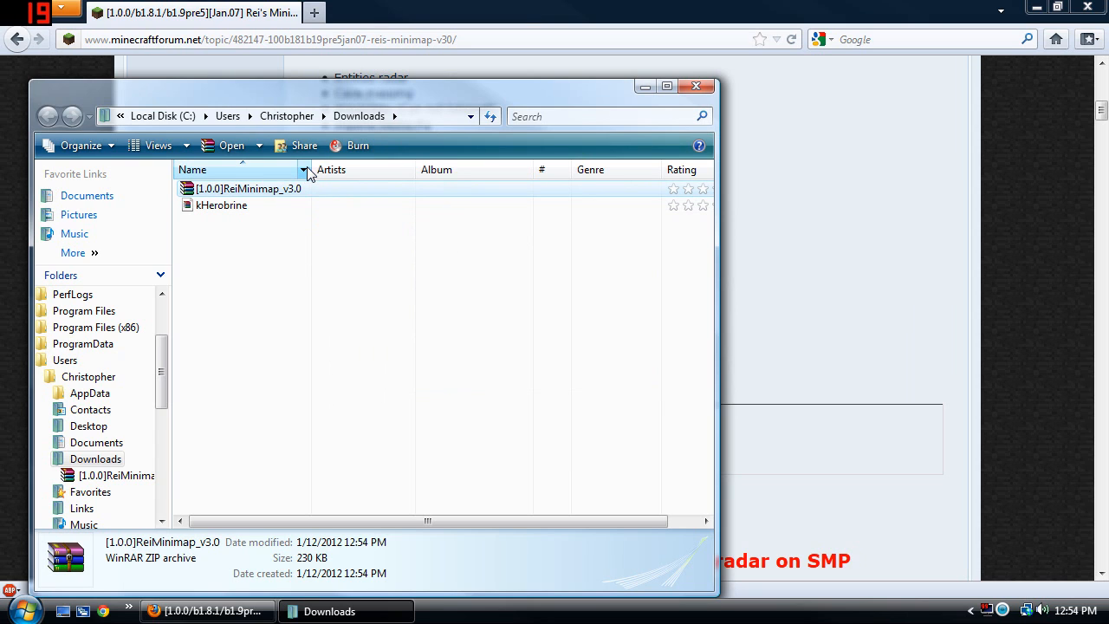
{"action": "mouse_move", "coordinate": [320, 199]}
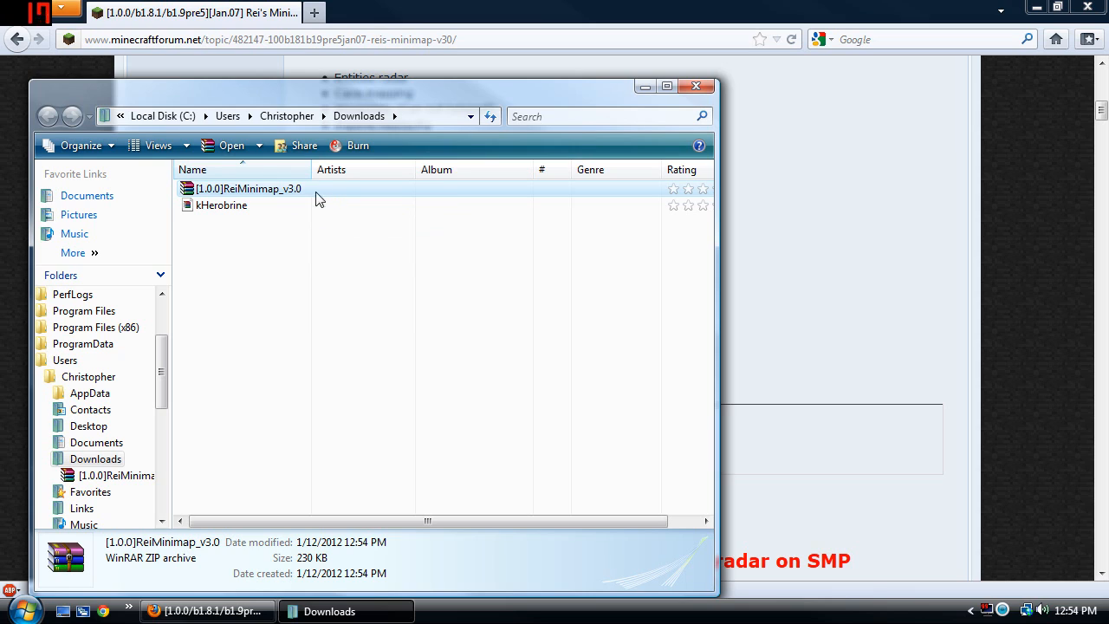
{"action": "mouse_move", "coordinate": [344, 194]}
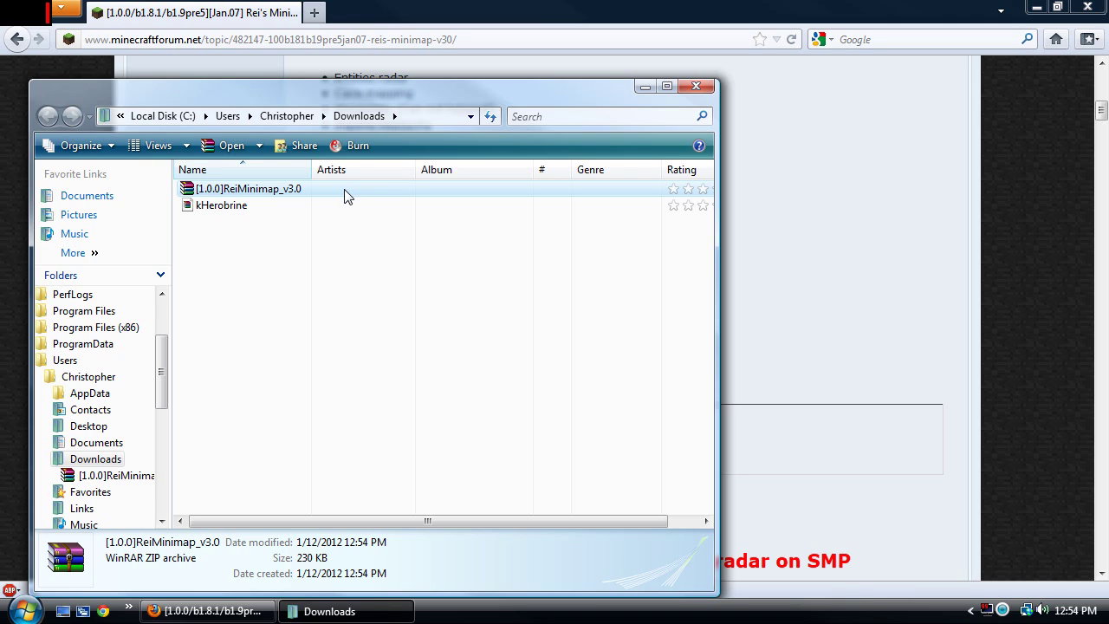
{"action": "mouse_move", "coordinate": [500, 354]}
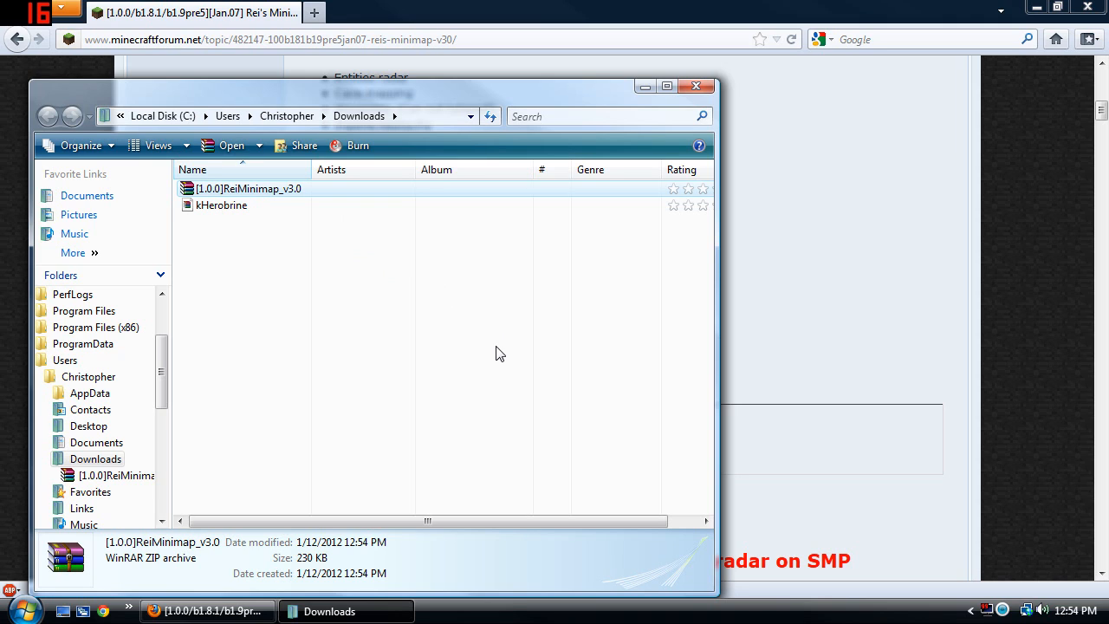
{"action": "mouse_move", "coordinate": [346, 285]}
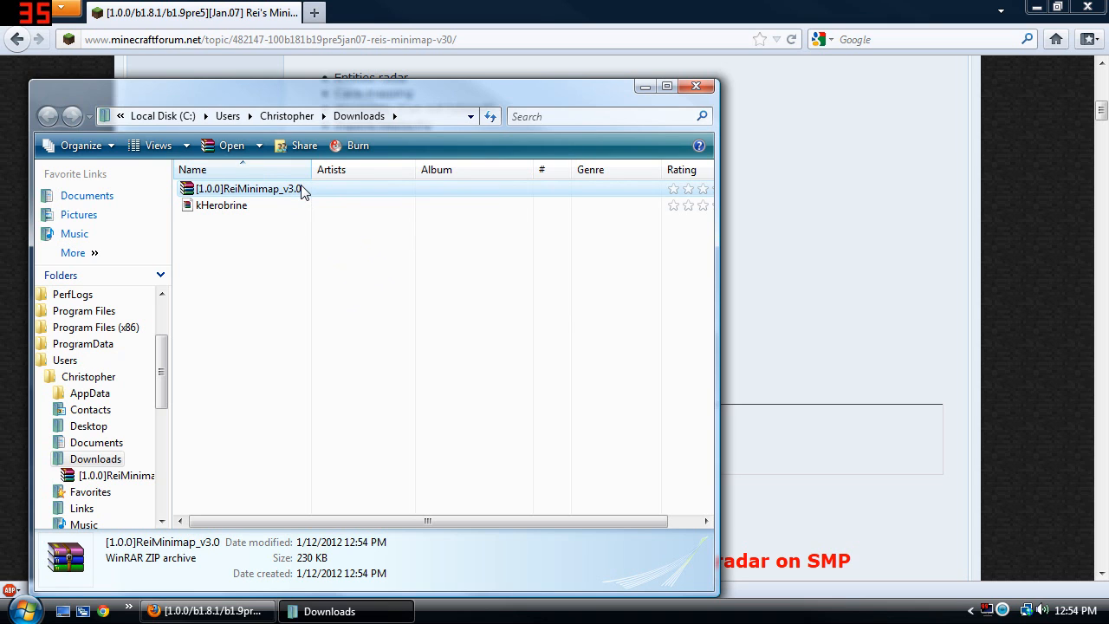
Extract the ReiMinimap zip to [1.0.0]ReiMinimap_v3.0 and open that folder
{"action": "right_click", "coordinate": [251, 189]}
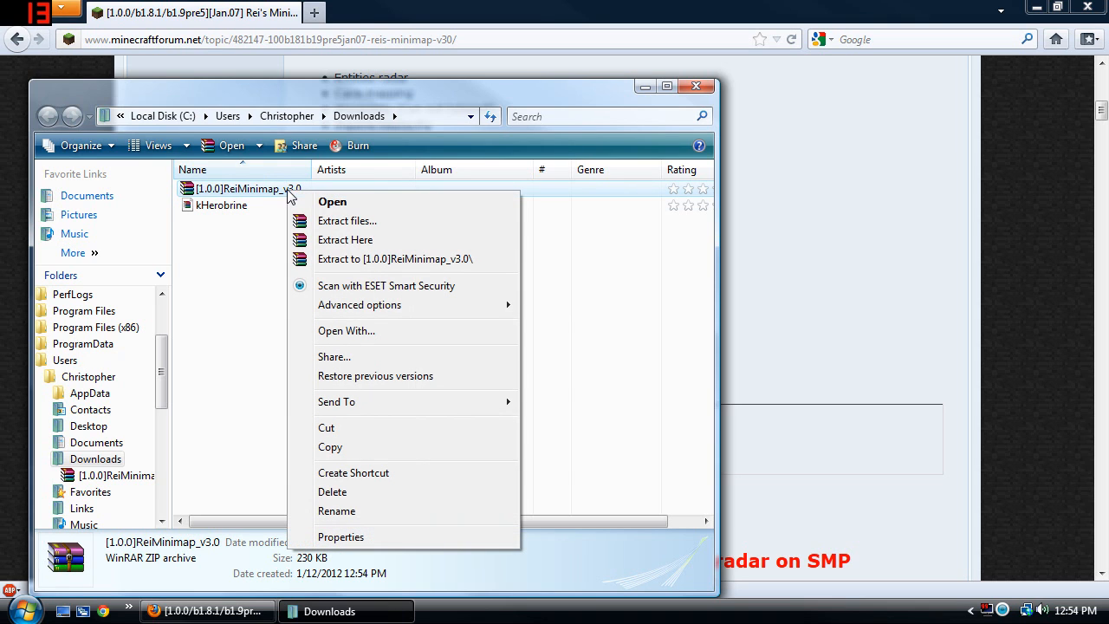
{"action": "mouse_move", "coordinate": [457, 266]}
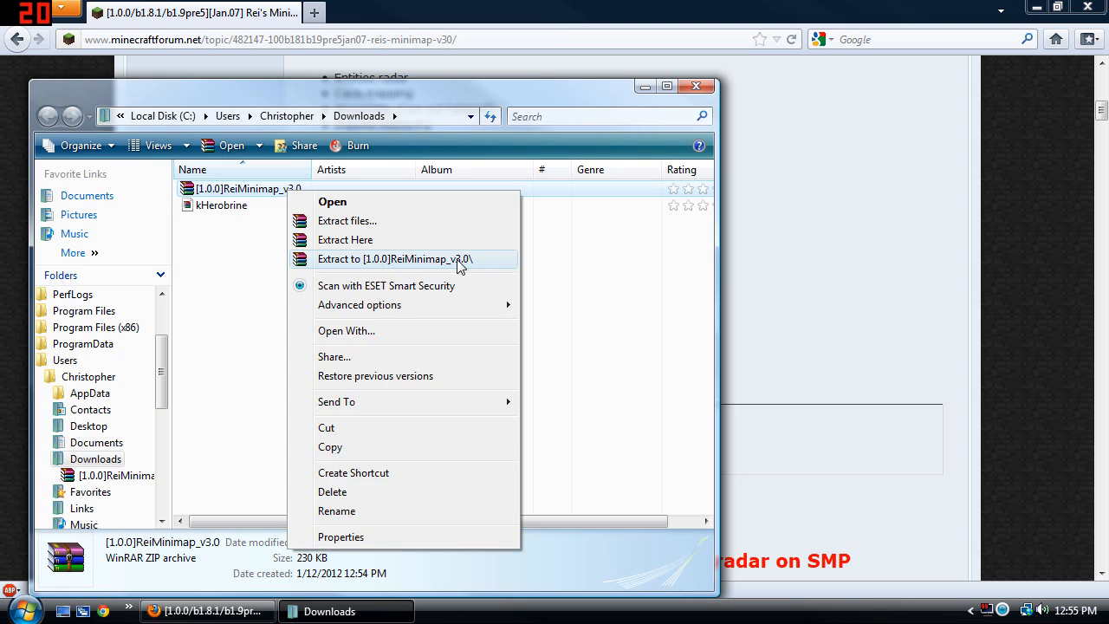
{"action": "left_click", "coordinate": [395, 259]}
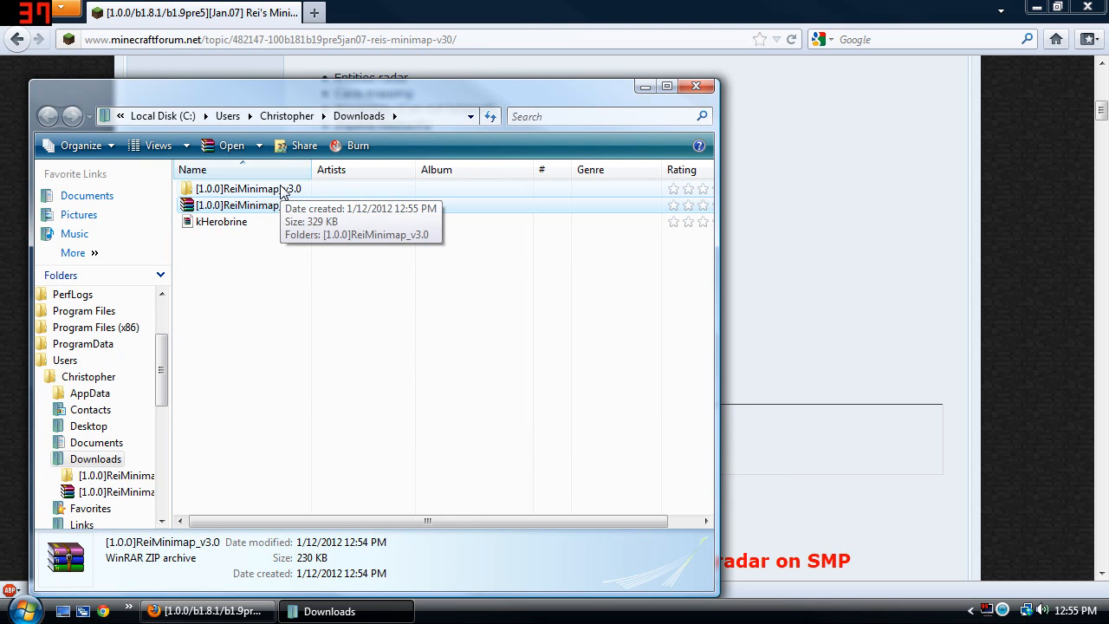
{"action": "double_click", "coordinate": [248, 188]}
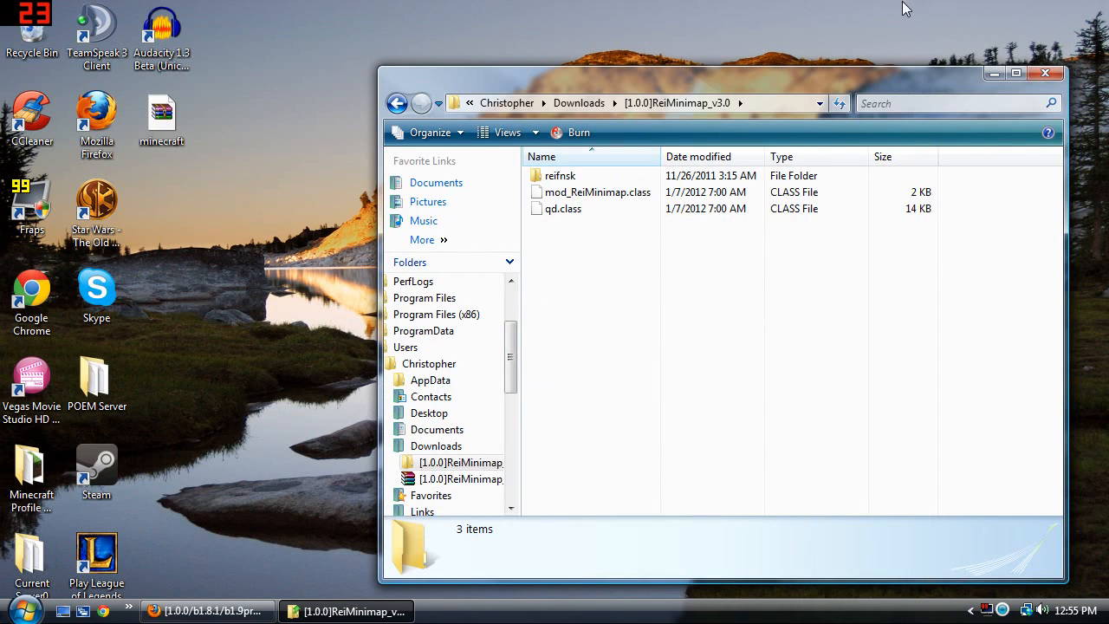
{"action": "mouse_move", "coordinate": [664, 83]}
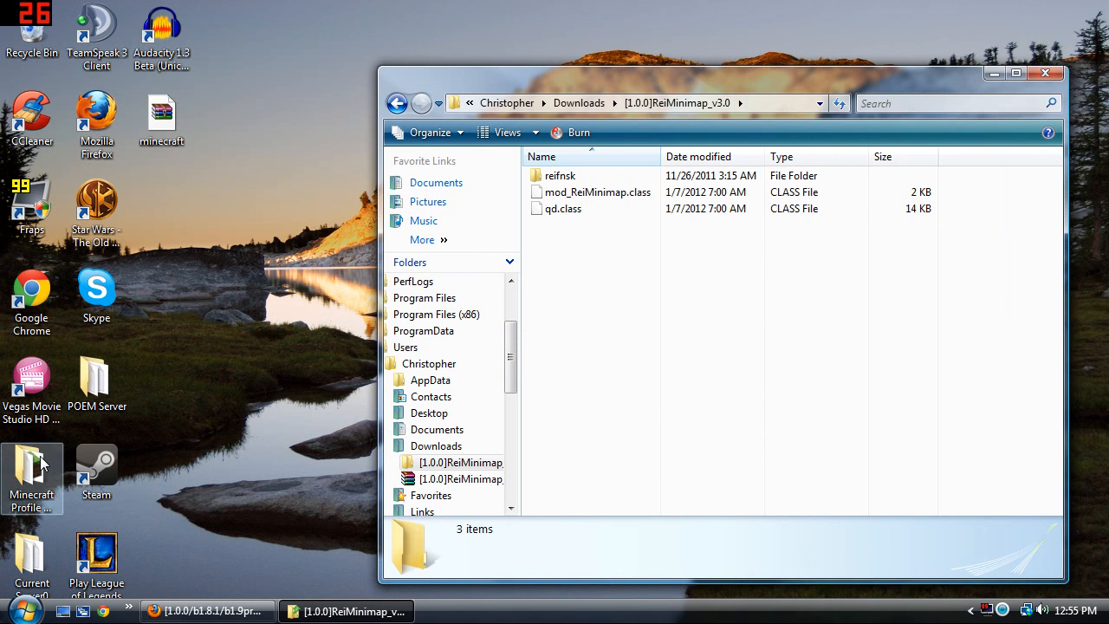
Browse Minecraft Profile Manager to profiles > Chrisandthecraft > .minecraft
{"action": "double_click", "coordinate": [32, 467]}
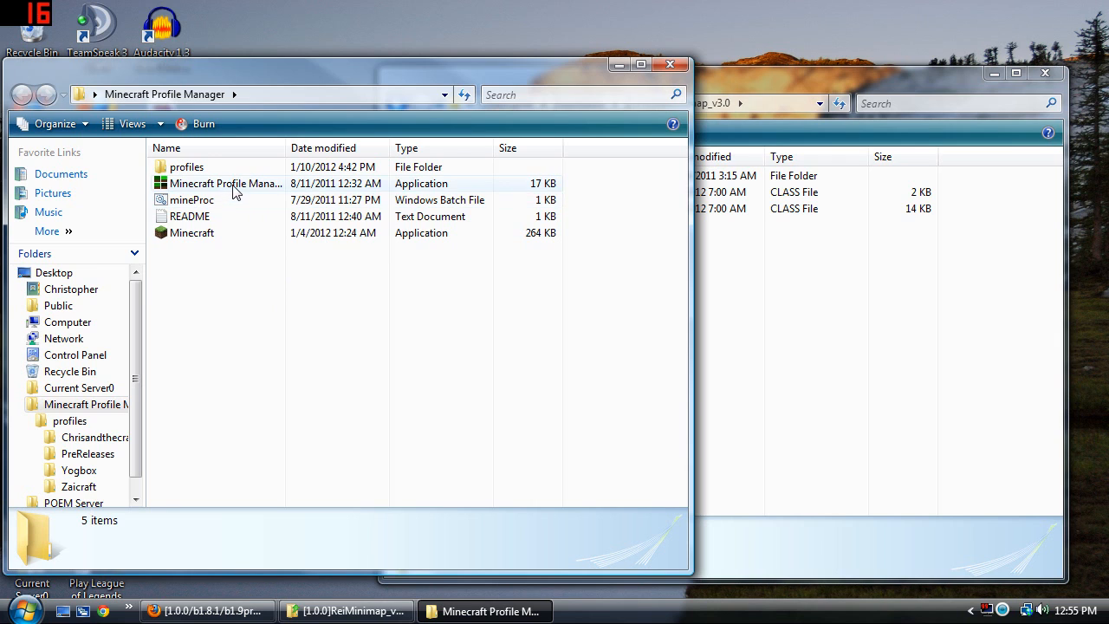
{"action": "mouse_move", "coordinate": [243, 195]}
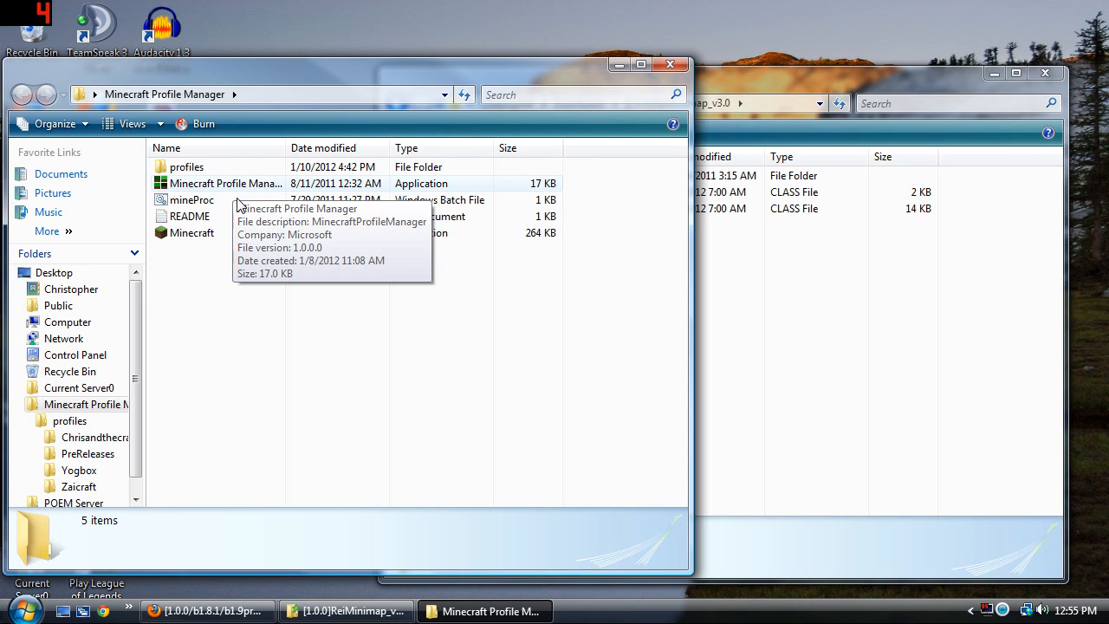
{"action": "mouse_move", "coordinate": [329, 294]}
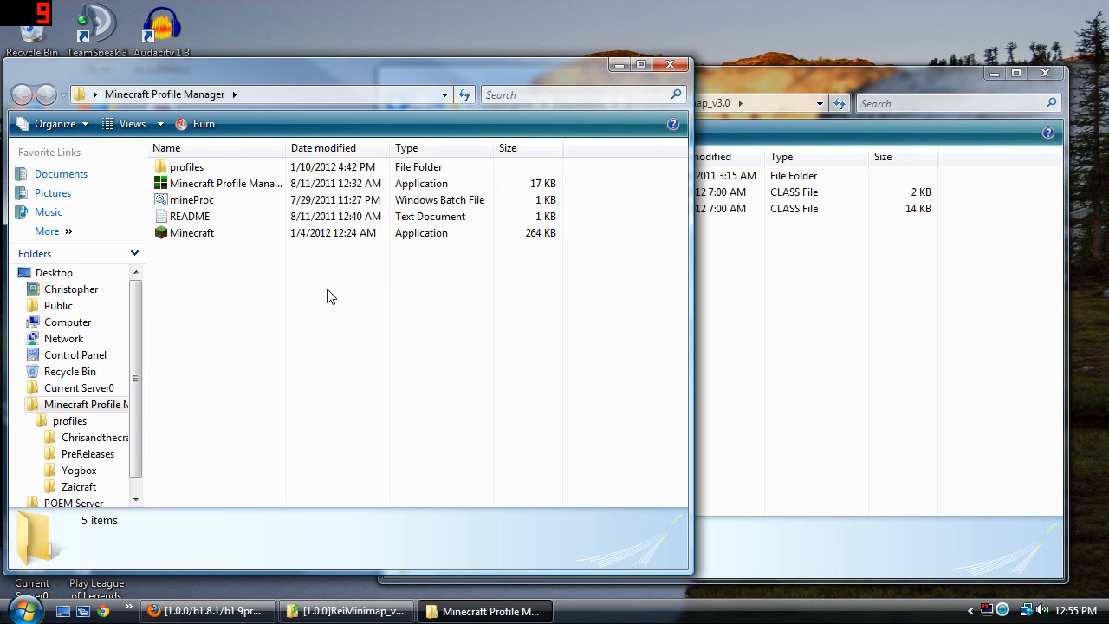
{"action": "mouse_move", "coordinate": [279, 191]}
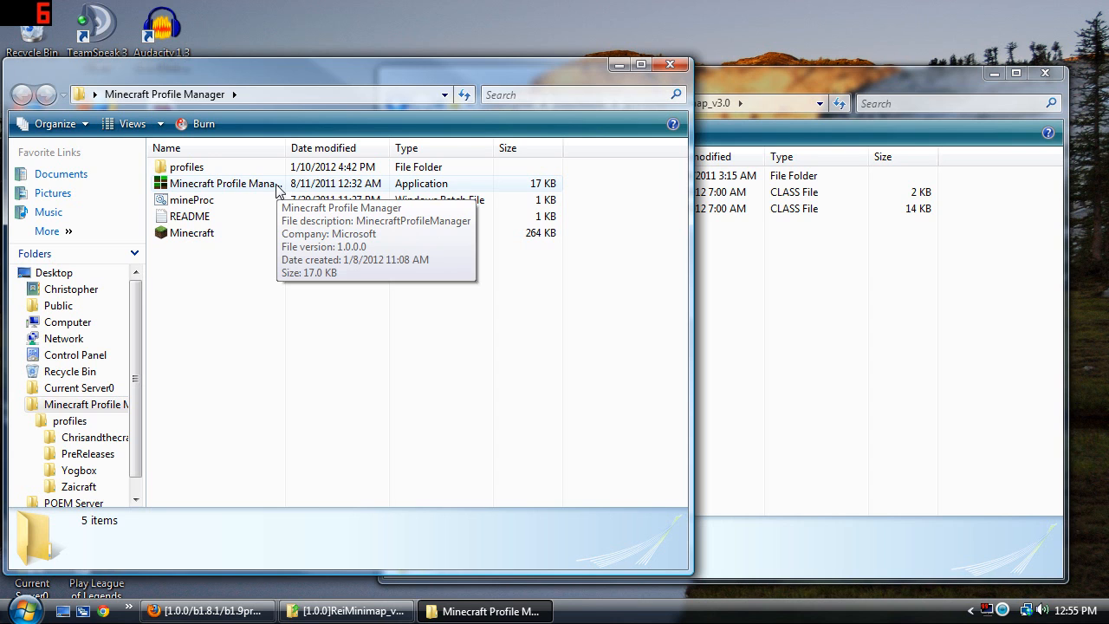
{"action": "double_click", "coordinate": [184, 166]}
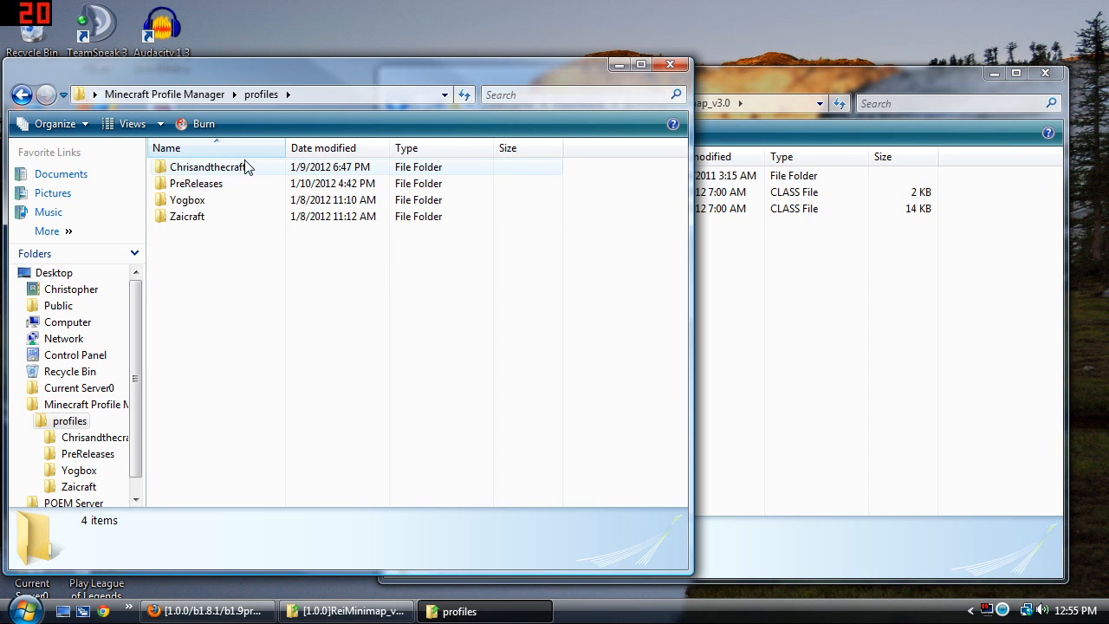
{"action": "double_click", "coordinate": [206, 166]}
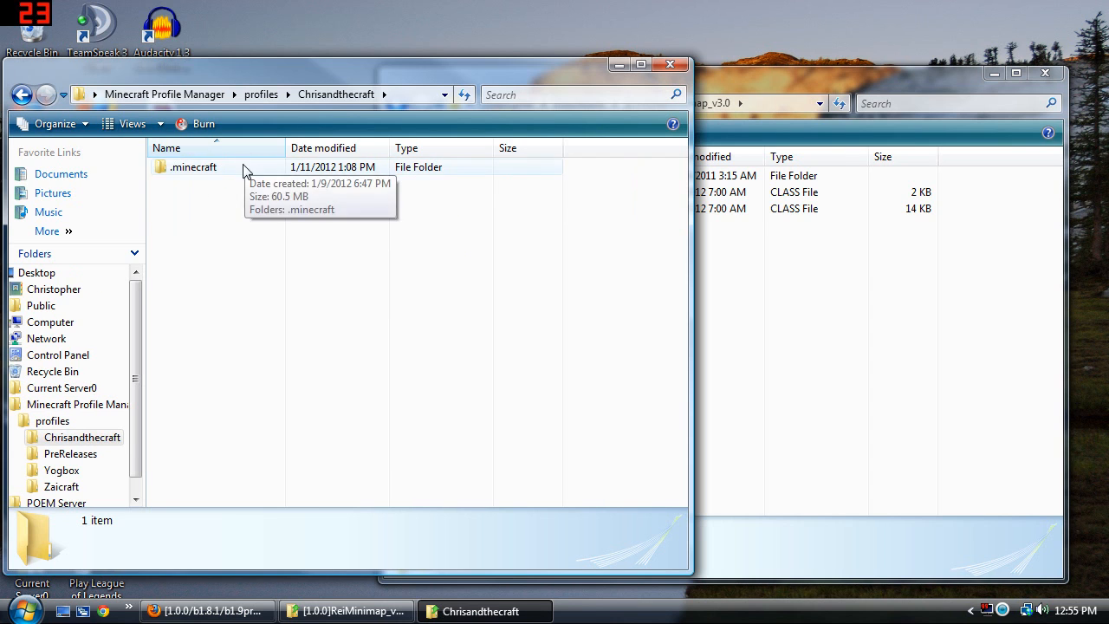
{"action": "double_click", "coordinate": [194, 166]}
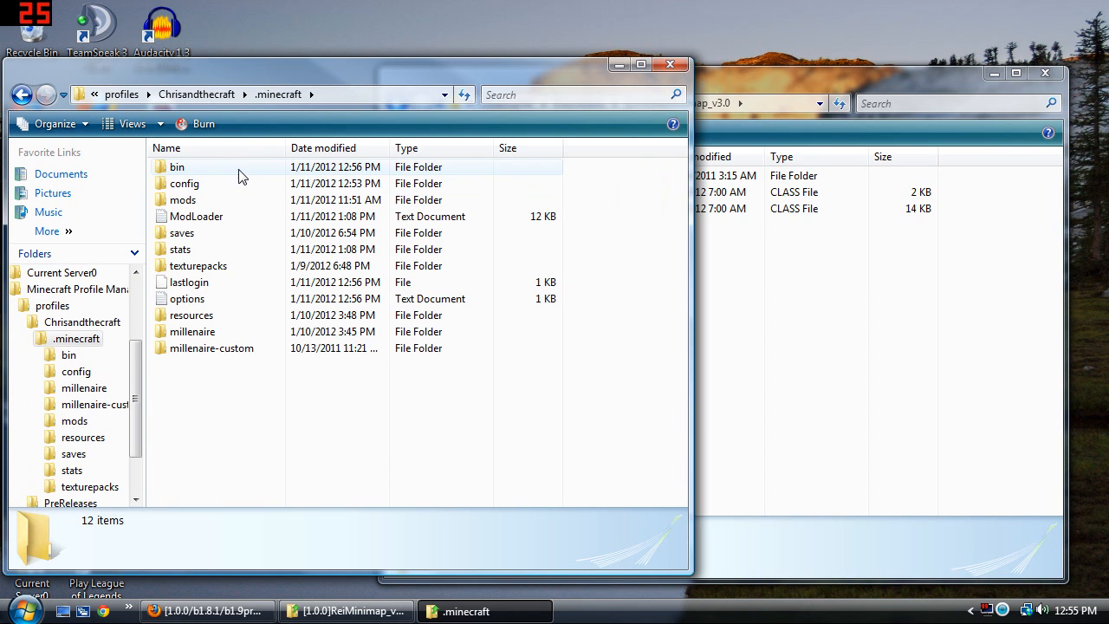
Open the bin folder holding minecraft.jar
{"action": "double_click", "coordinate": [177, 166]}
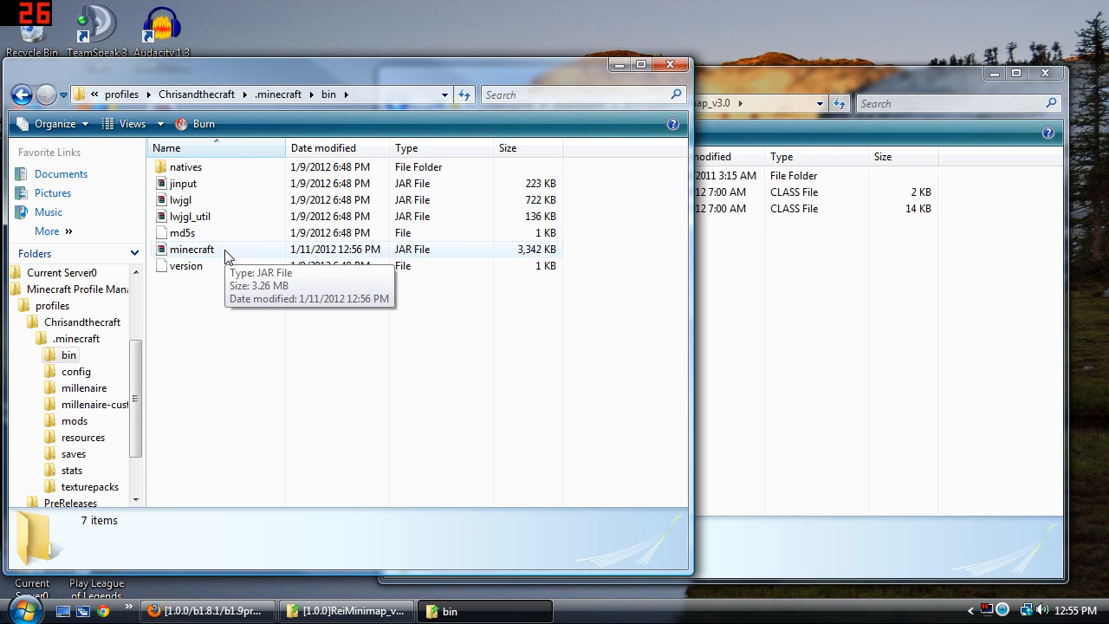
Open minecraft.jar in WinRAR, add the minimap files, and close the archive
{"action": "double_click", "coordinate": [192, 250]}
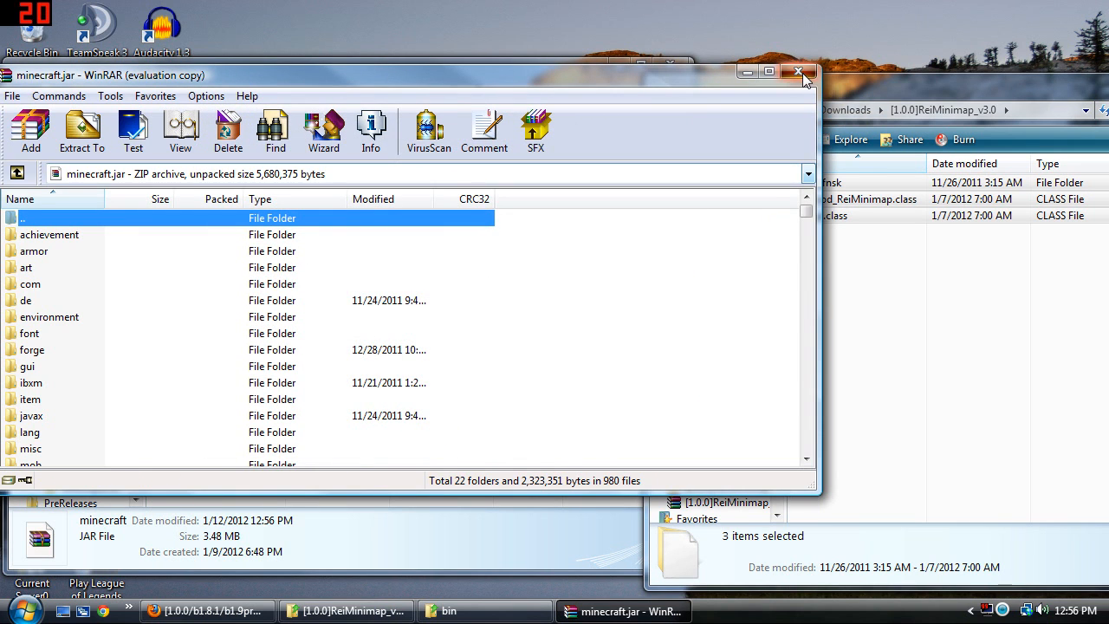
{"action": "left_click", "coordinate": [796, 75]}
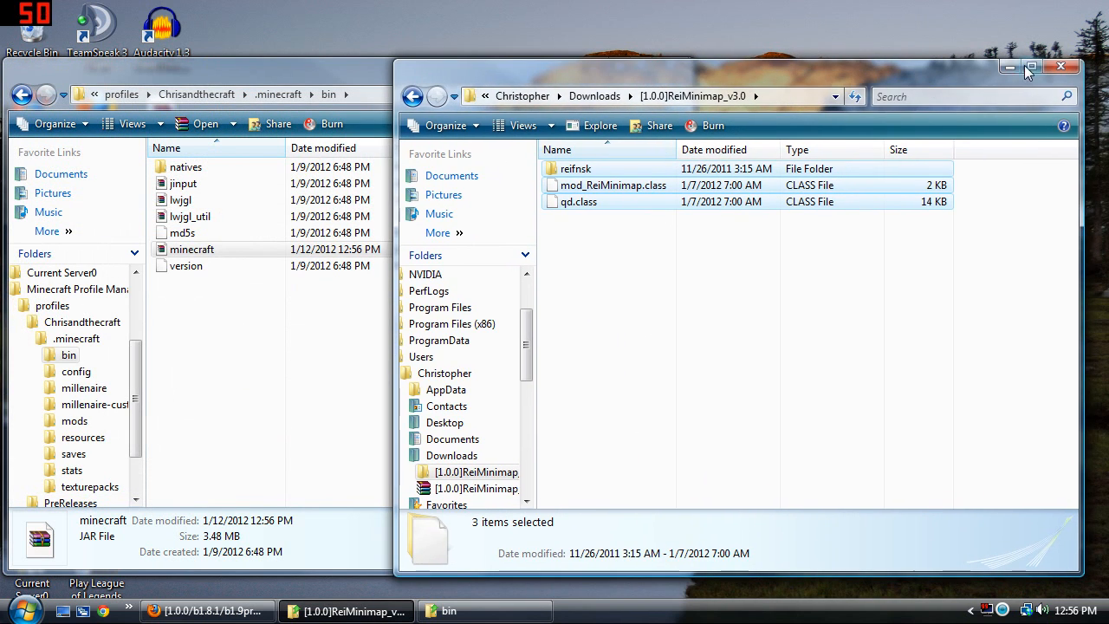